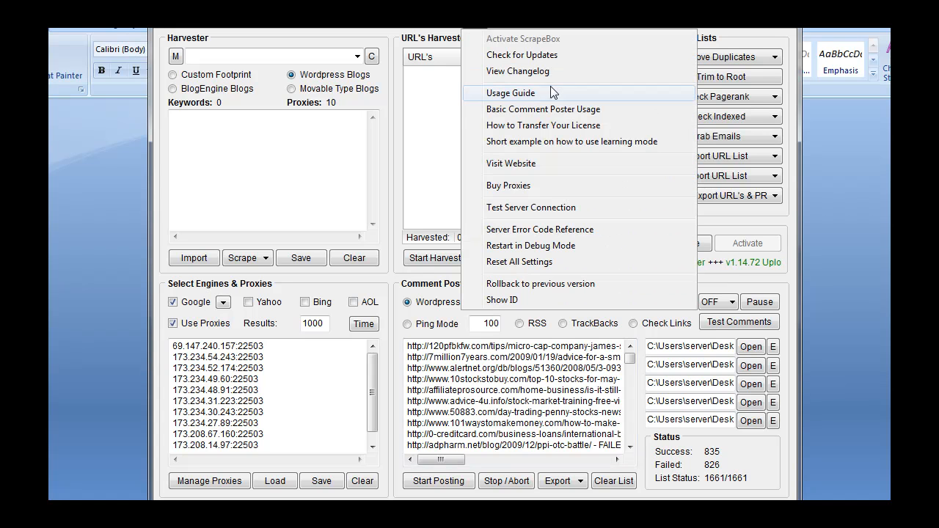
Step: Open the Usage Guide from the Help menu to view the General Usage Instructions page
{"action": "left_click", "coordinate": [509, 94]}
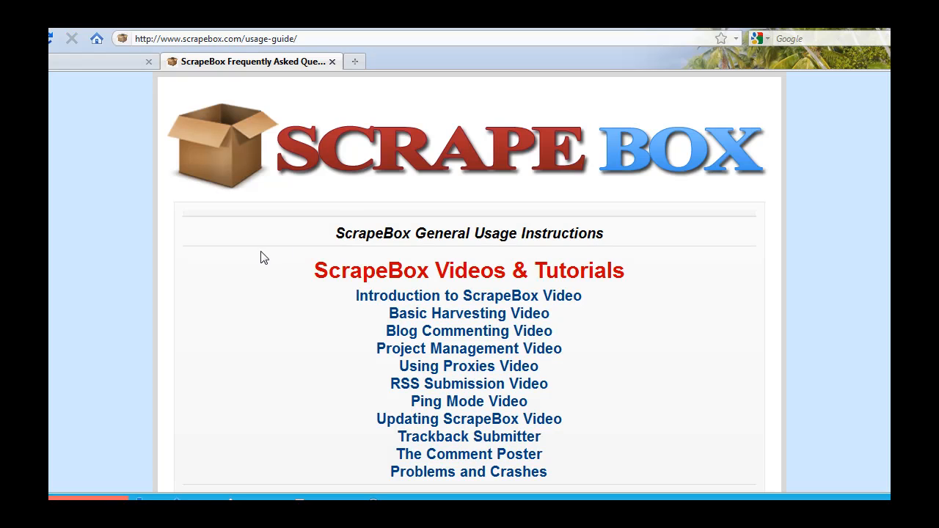
{"action": "mouse_move", "coordinate": [312, 327]}
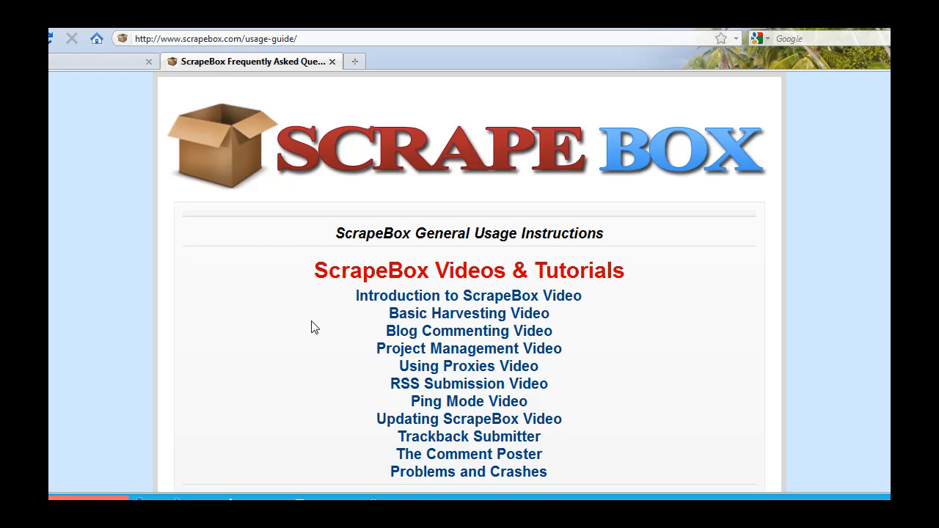
{"action": "mouse_move", "coordinate": [299, 331]}
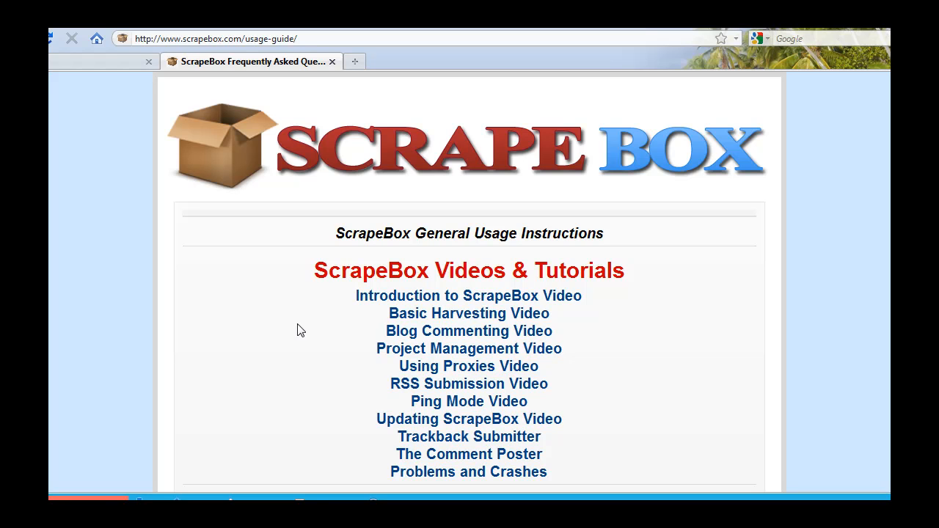
{"action": "mouse_move", "coordinate": [339, 460]}
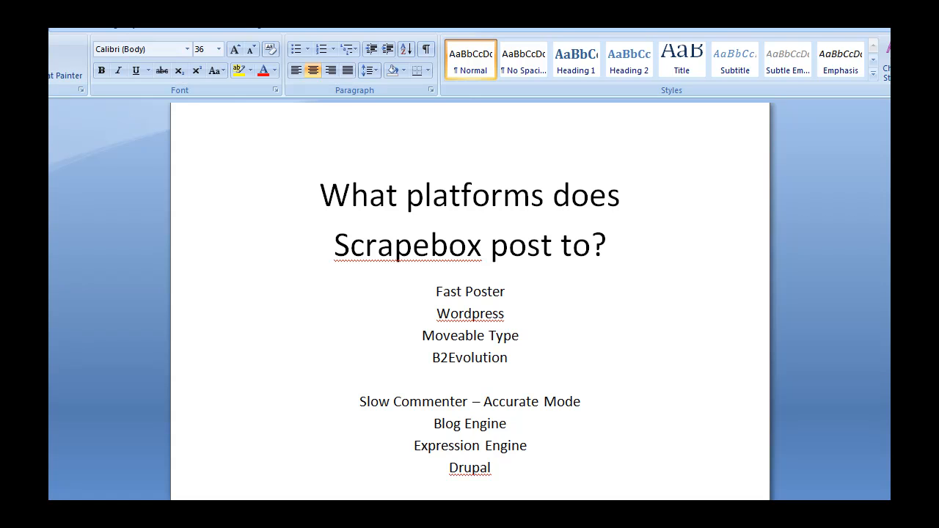
Step: Scroll through the Word slide listing Fast Poster and Slow Commenter platforms
{"action": "scroll", "scroll_direction": "down", "scroll_amount": 3}
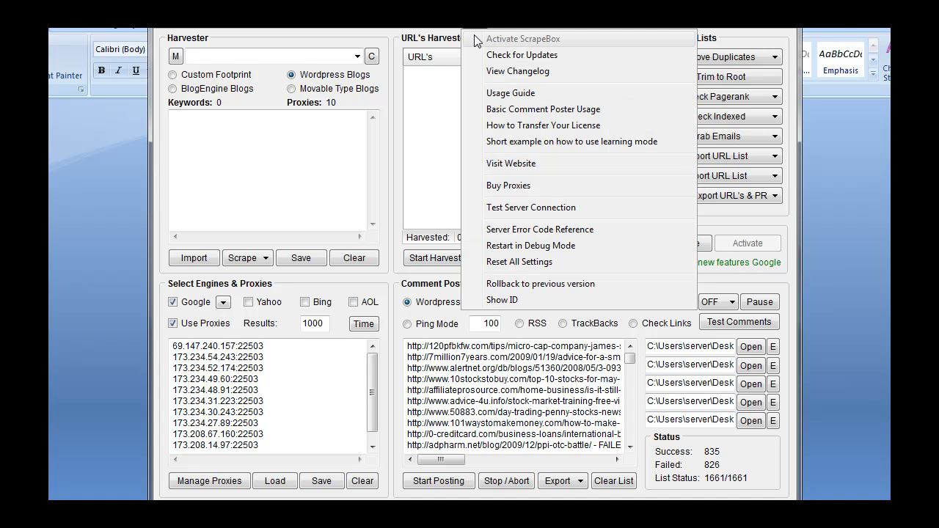
{"action": "mouse_move", "coordinate": [512, 163]}
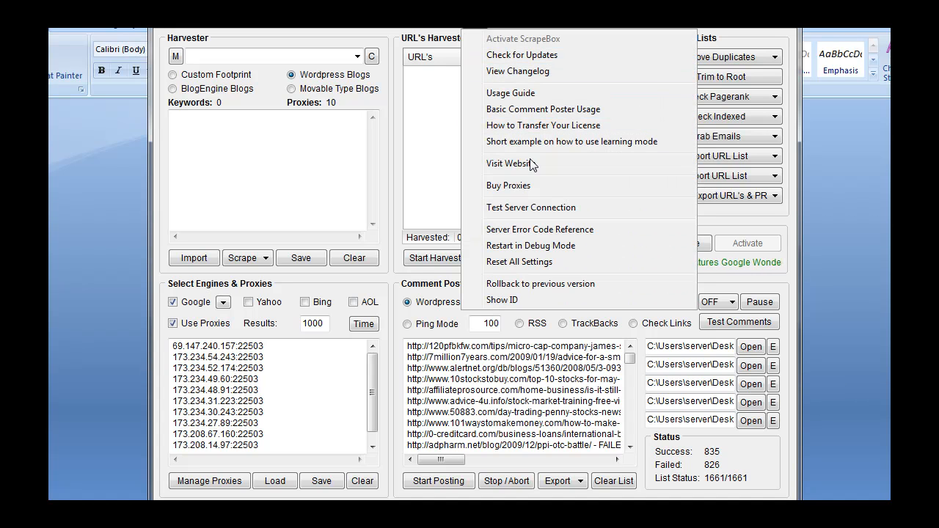
{"action": "mouse_move", "coordinate": [531, 229]}
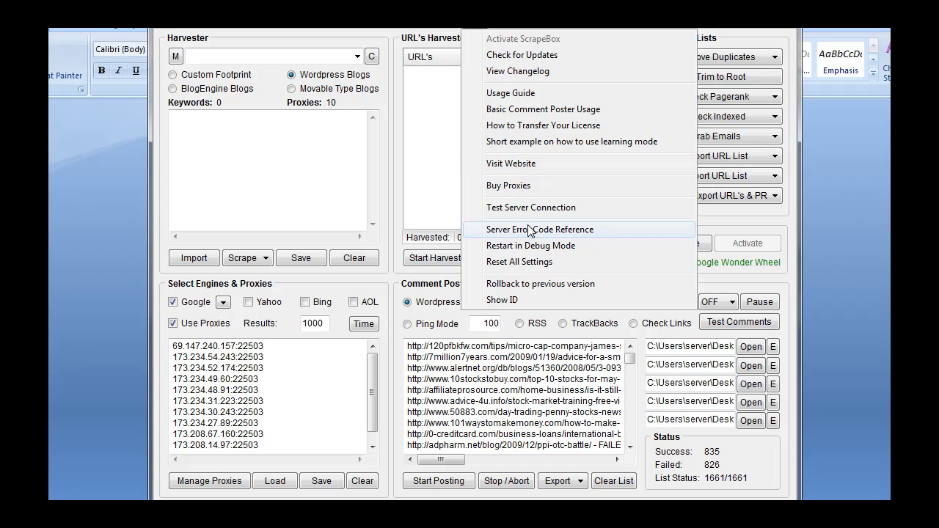
Step: Open Server Error Code Reference from Help and scroll to the 3xx redirection codes
{"action": "left_click", "coordinate": [539, 230]}
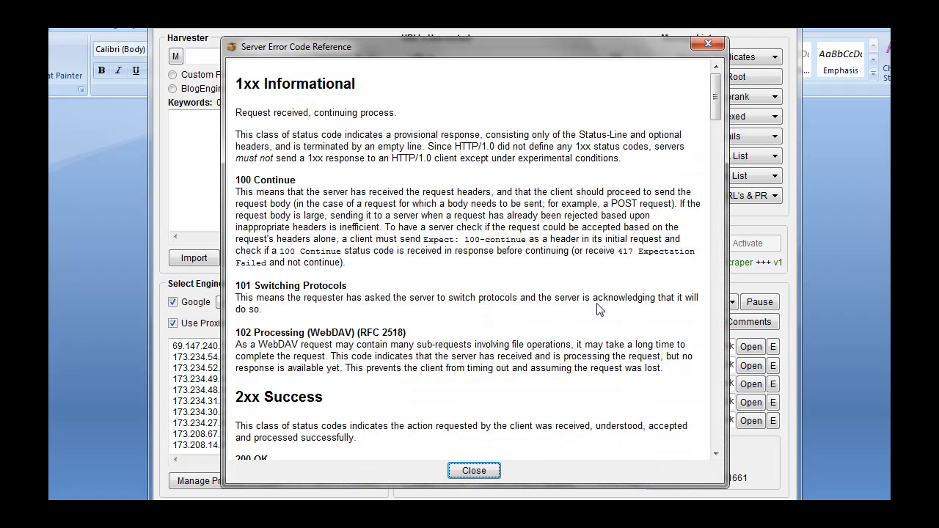
{"action": "scroll", "scroll_direction": "down", "scroll_amount": 3}
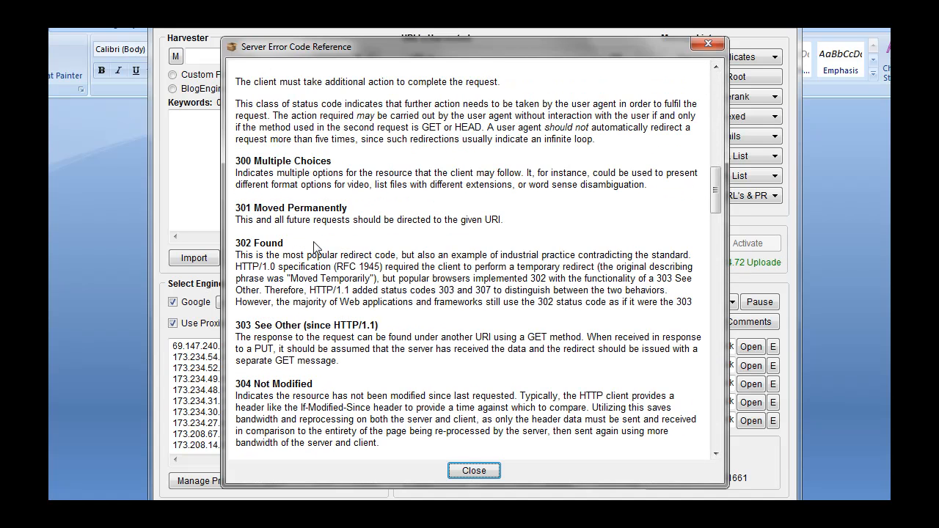
{"action": "mouse_move", "coordinate": [474, 470]}
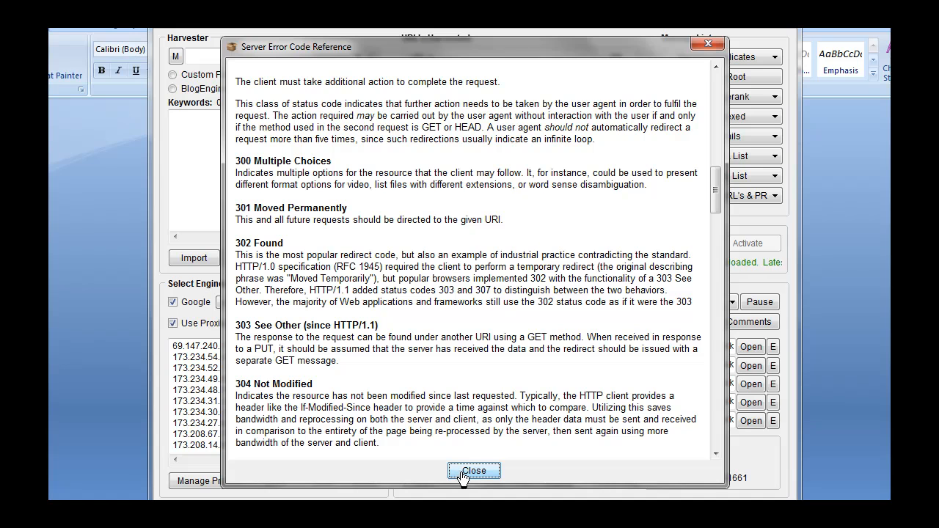
Step: Close the Server Error Code Reference dialog
{"action": "left_click", "coordinate": [474, 470]}
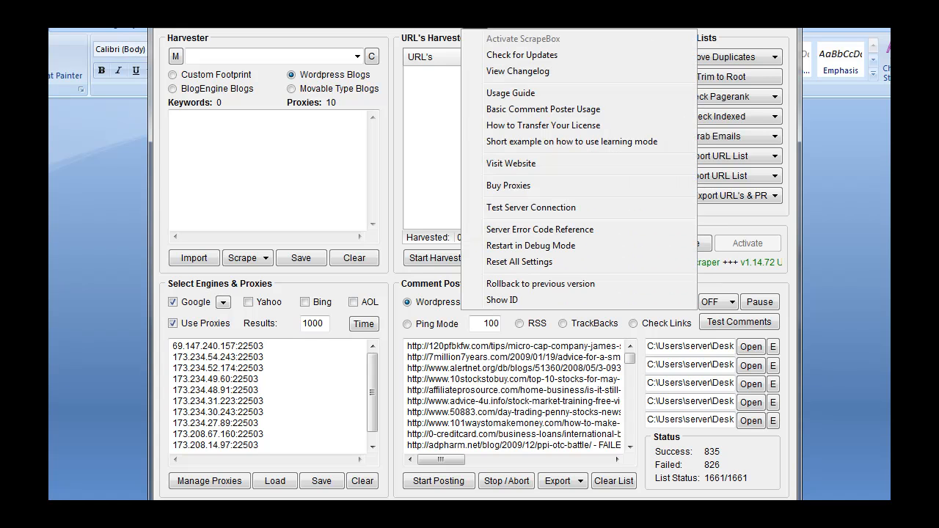
Step: Open 'How to Transfer Your License' from Help to show the License Transfer page
{"action": "left_click", "coordinate": [543, 125]}
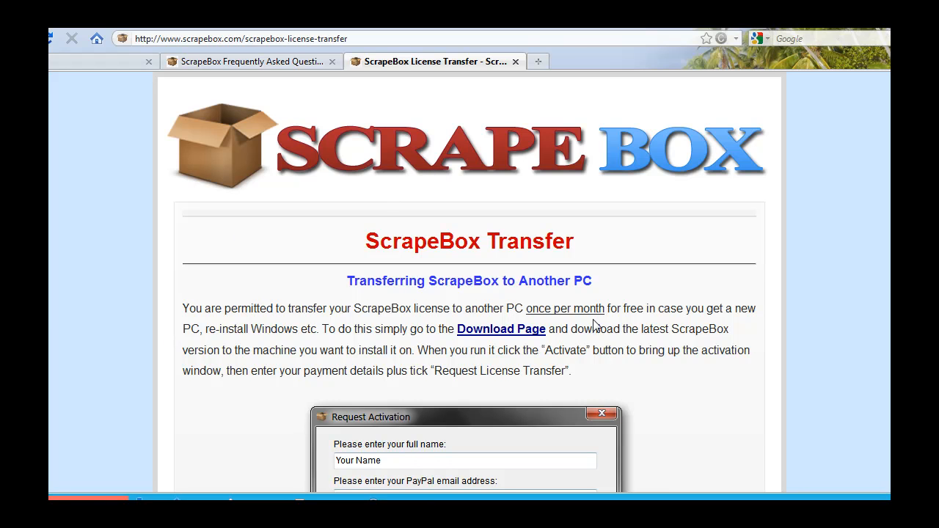
{"action": "mouse_move", "coordinate": [277, 345]}
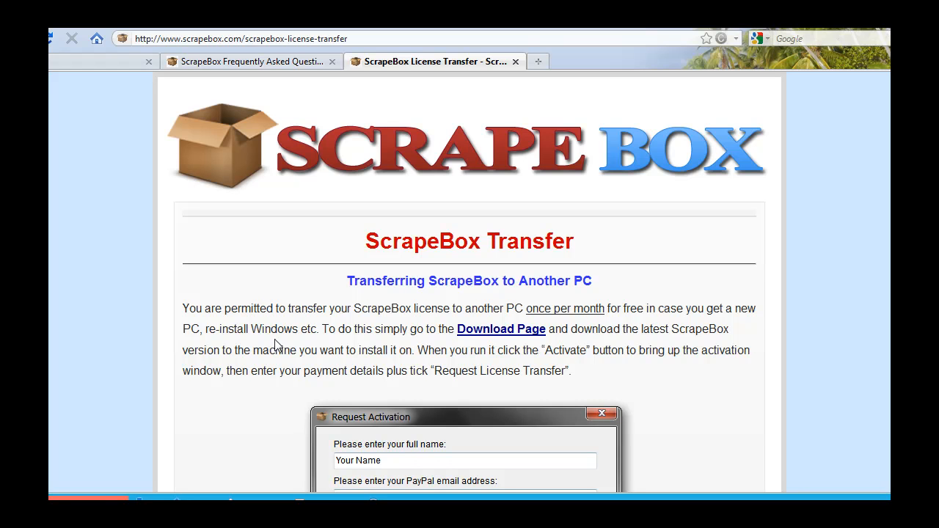
{"action": "mouse_move", "coordinate": [233, 346]}
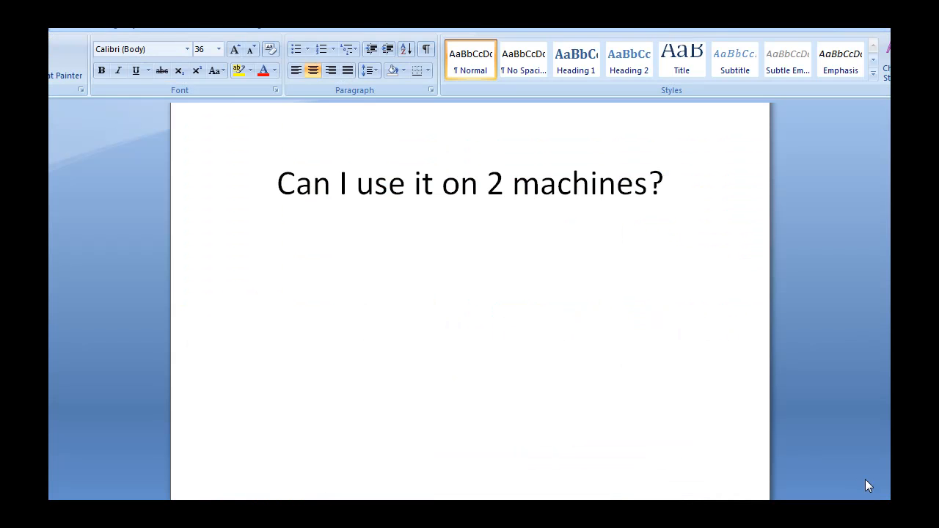
Step: Type the slide heading 'Scrapebox put a virus on my PC!'
{"action": "type", "text": "Scrapebox put a virus on my PC!"}
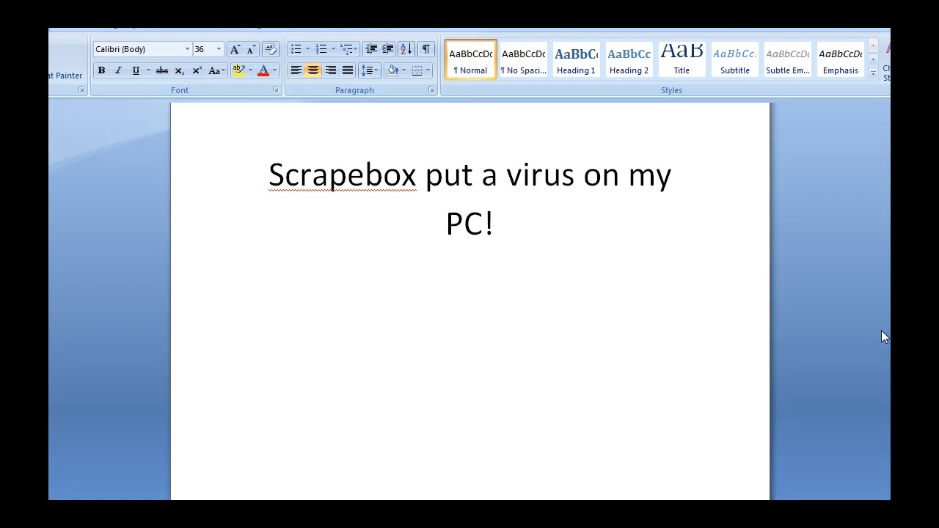